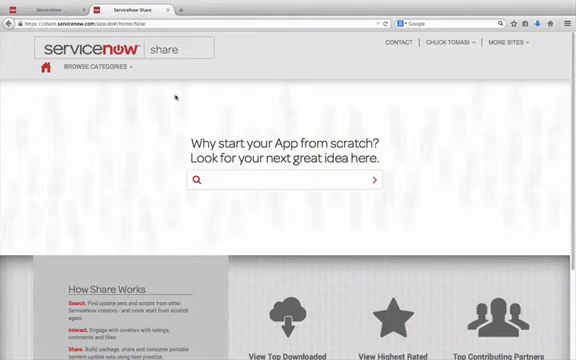
Step: Search Share for 'exam man' and select the Exam Manager app result
{"action": "type", "text": "exam man"}
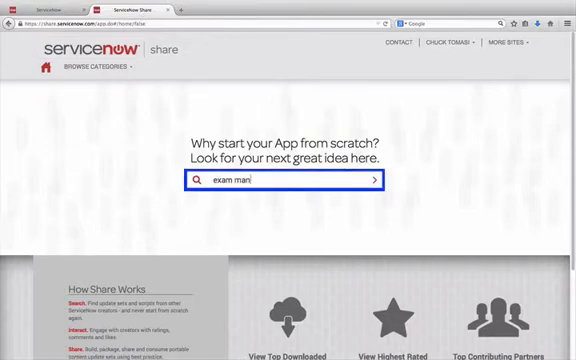
{"action": "left_click", "coordinate": [372, 180]}
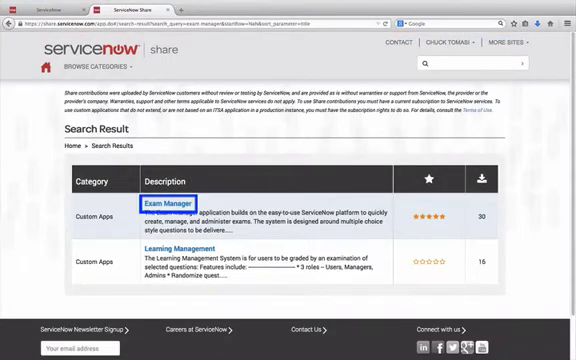
{"action": "left_click", "coordinate": [164, 198]}
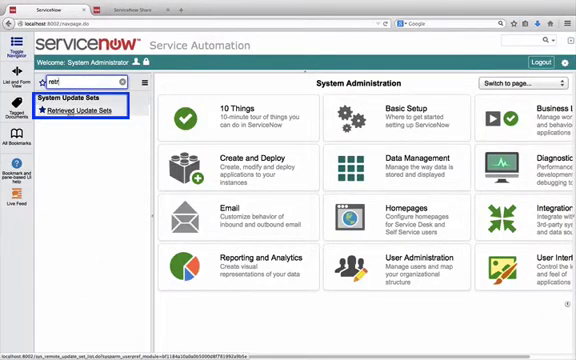
Step: Upload the Exam Manager XML file through Retrieved Update Sets > Import Update Set from XML
{"action": "left_click", "coordinate": [70, 110]}
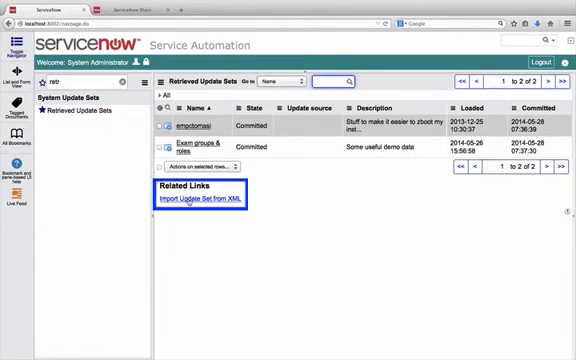
{"action": "left_click", "coordinate": [202, 200]}
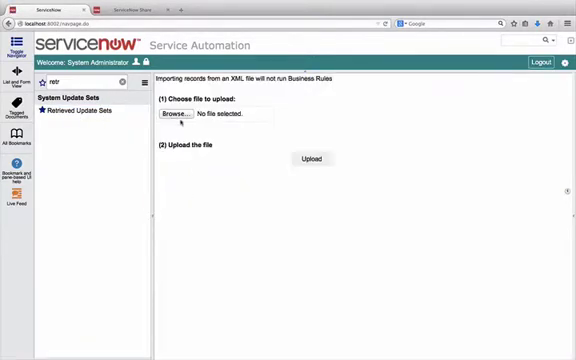
{"action": "left_click", "coordinate": [176, 120]}
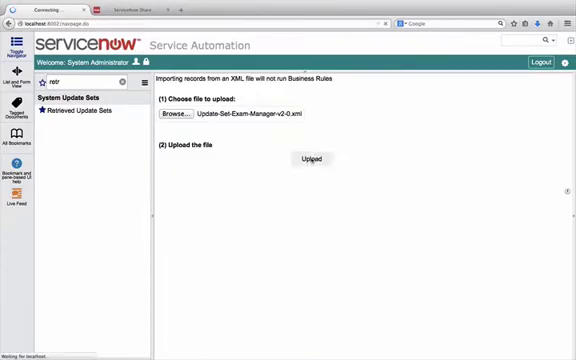
{"action": "left_click", "coordinate": [312, 160]}
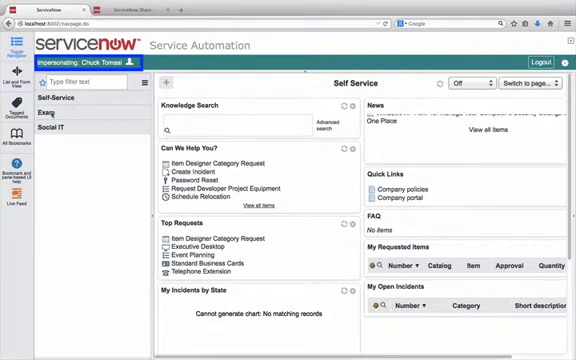
Step: From Exam > Administration > Exams, start a new exam record
{"action": "left_click", "coordinate": [48, 112]}
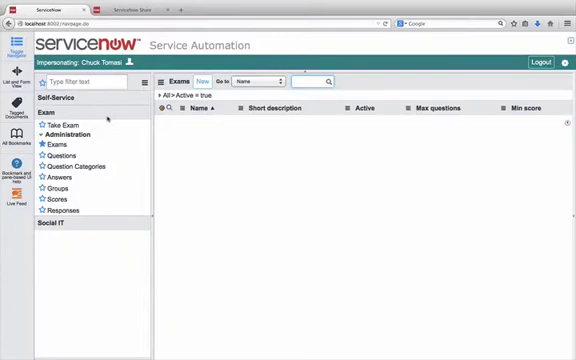
{"action": "left_click", "coordinate": [200, 80]}
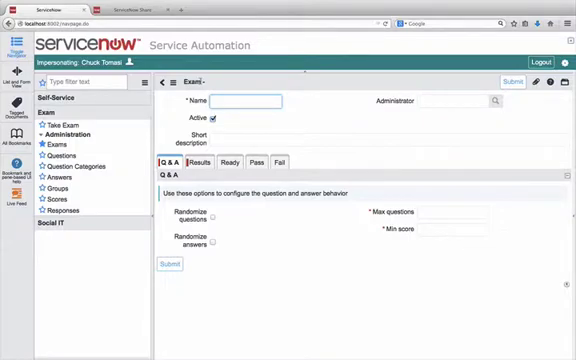
Step: Name the exam Weather 100 with short description Basic meteorology
{"action": "type", "text": "Weather 100"}
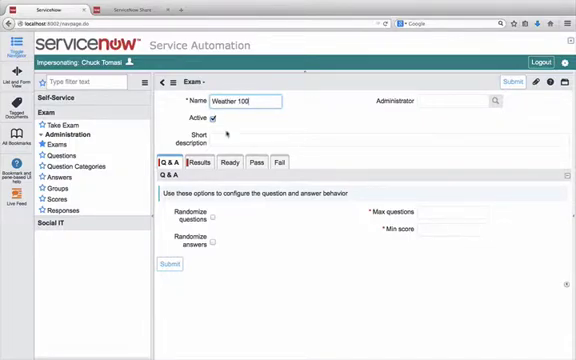
{"action": "left_click", "coordinate": [390, 140]}
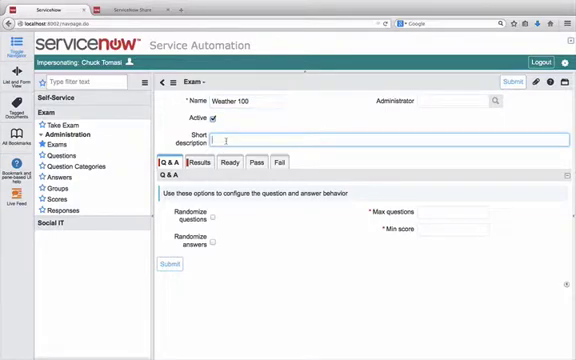
{"action": "type", "text": "Basic meteor"}
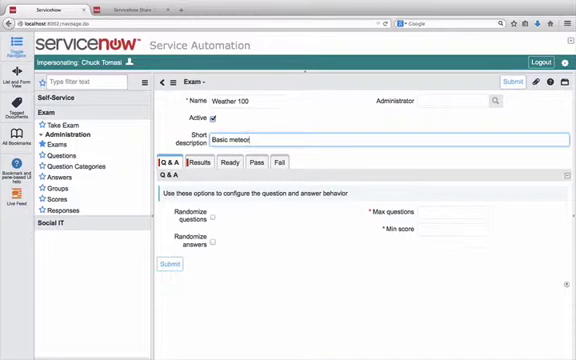
{"action": "type", "text": "ology"}
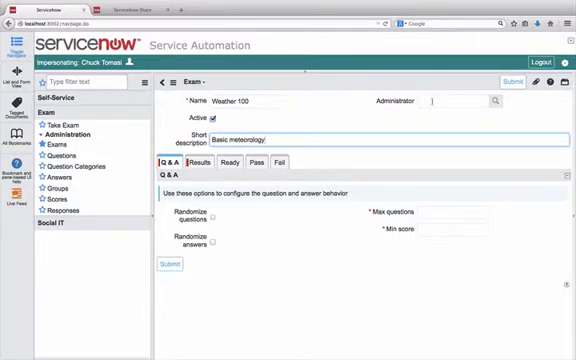
Step: Assign Chuck Tomasi as the exam's administrator
{"action": "left_click", "coordinate": [450, 100]}
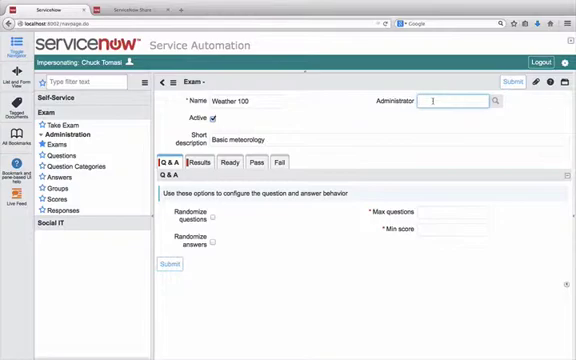
{"action": "type", "text": "chuck tomasi"}
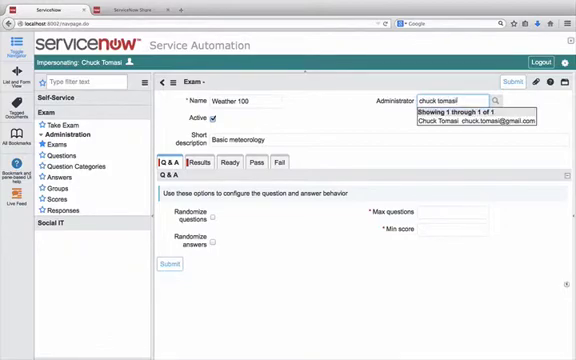
{"action": "left_click", "coordinate": [460, 116]}
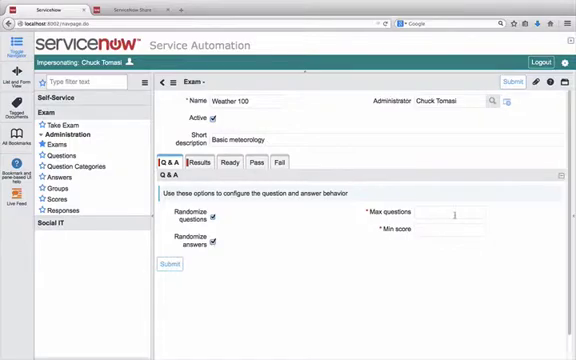
Step: On Q & A, set Max questions to 5 and Min score to 3
{"action": "left_click", "coordinate": [460, 214]}
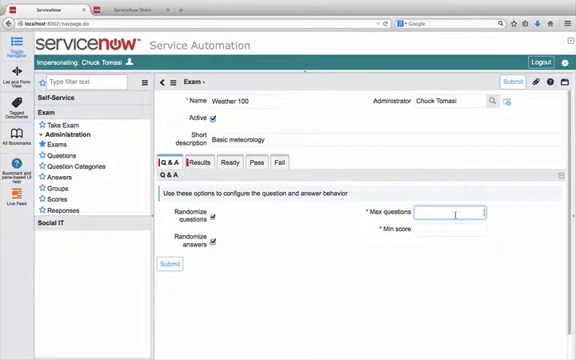
{"action": "type", "text": "5"}
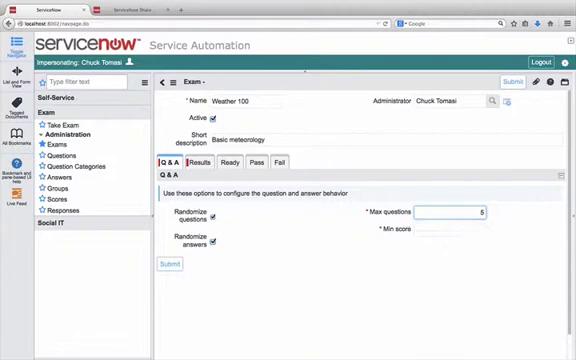
{"action": "left_click", "coordinate": [450, 228]}
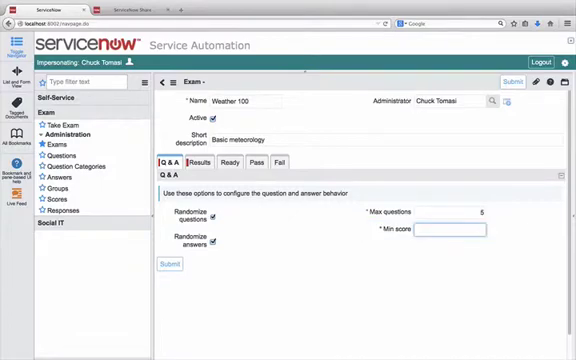
{"action": "type", "text": "3"}
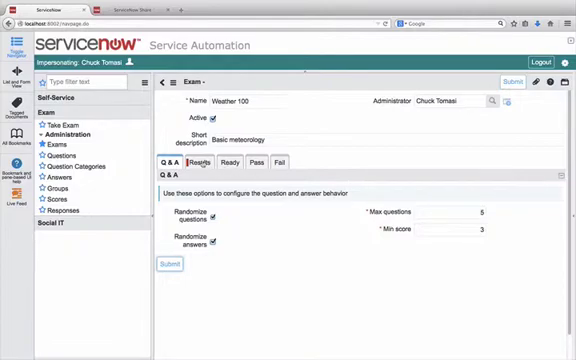
{"action": "left_click", "coordinate": [196, 160]}
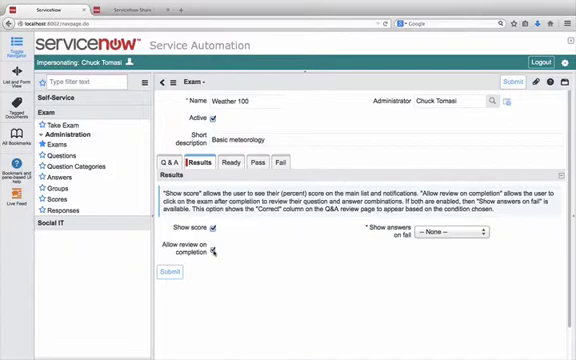
Step: In Results, set Show answers on fail so answers appear only after a pass
{"action": "left_click", "coordinate": [456, 236]}
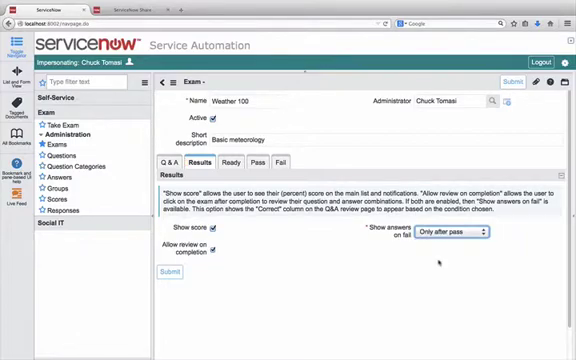
{"action": "left_click", "coordinate": [214, 162]}
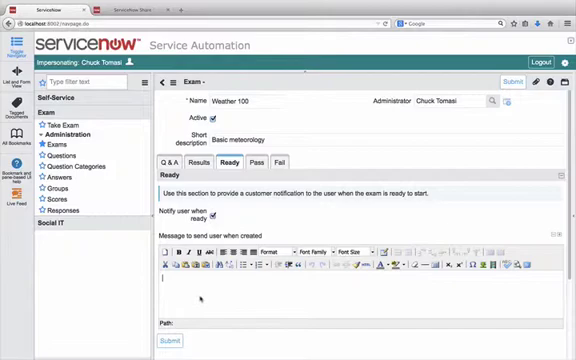
Step: Set the Ready message to 'Your exam is ready' and review the Pass and Fail messages
{"action": "type", "text": "Your exam is ready"}
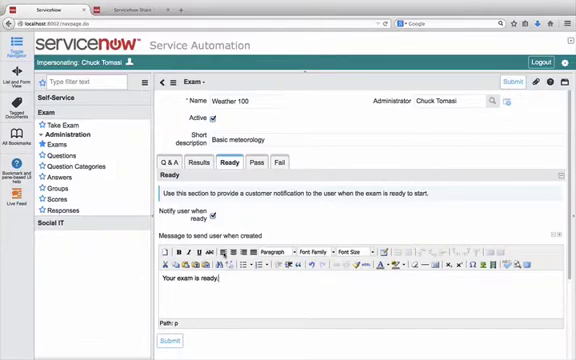
{"action": "left_click", "coordinate": [272, 156]}
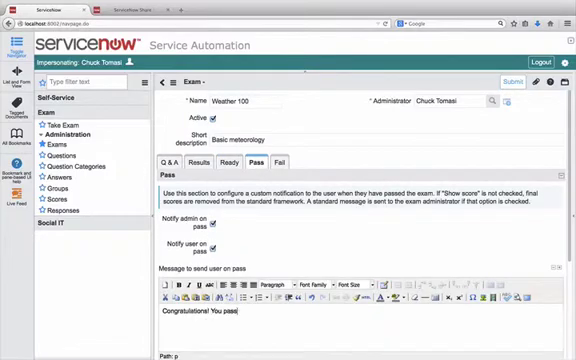
{"action": "left_click", "coordinate": [286, 172]}
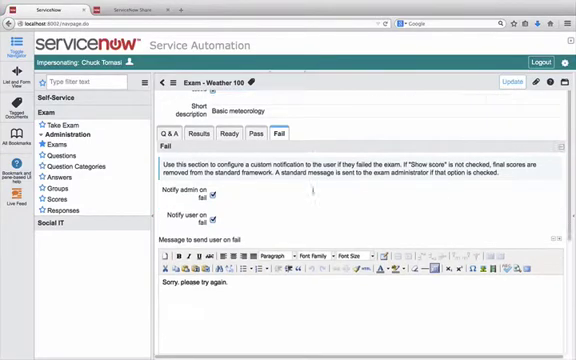
Step: Show the exam's related Questions list under Related Links
{"action": "scroll", "scroll_direction": "down", "scroll_amount": 3}
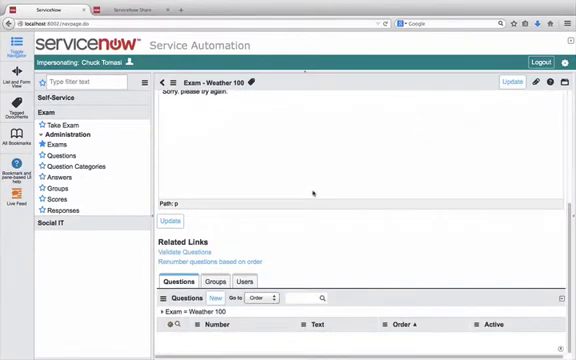
{"action": "left_click", "coordinate": [208, 298]}
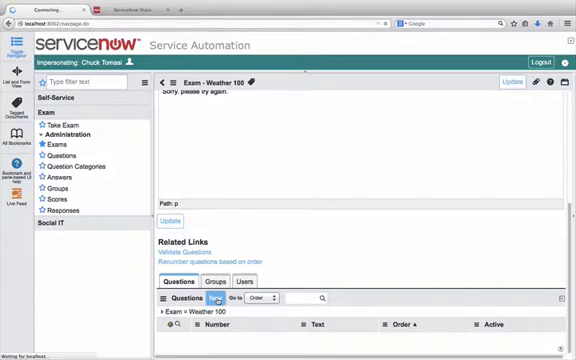
Step: Add the question 'What type of front is shown in the image above?' with warm front.jpg attached
{"action": "left_click", "coordinate": [208, 300]}
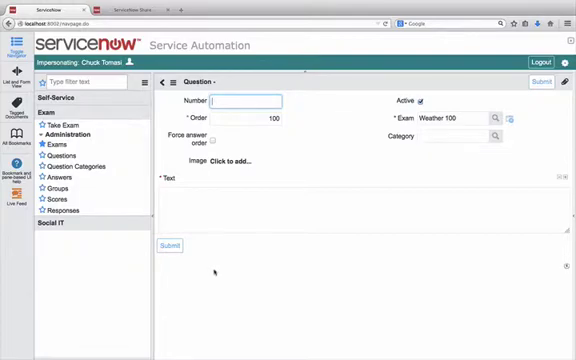
{"action": "left_click", "coordinate": [250, 116]}
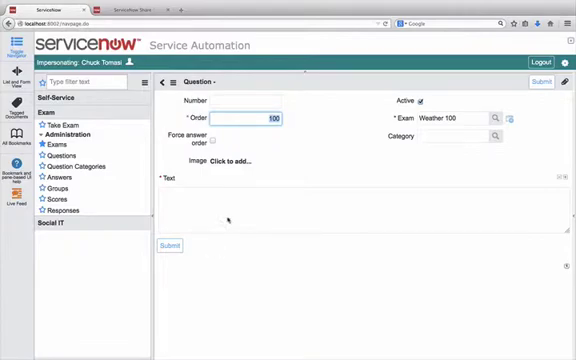
{"action": "type", "text": "What type of"}
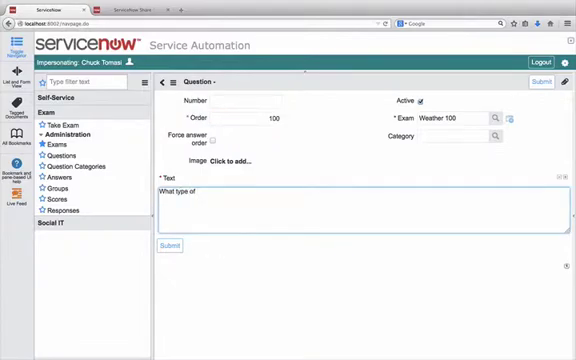
{"action": "type", "text": "front is shown in the image above?"}
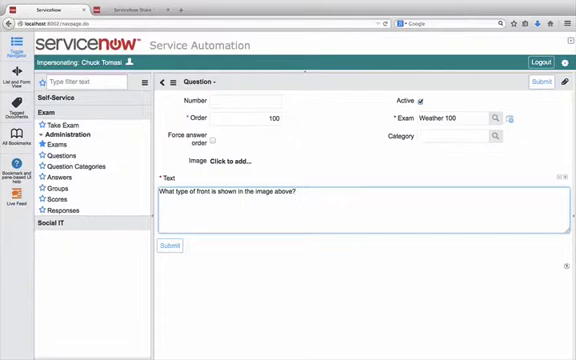
{"action": "left_click", "coordinate": [236, 160]}
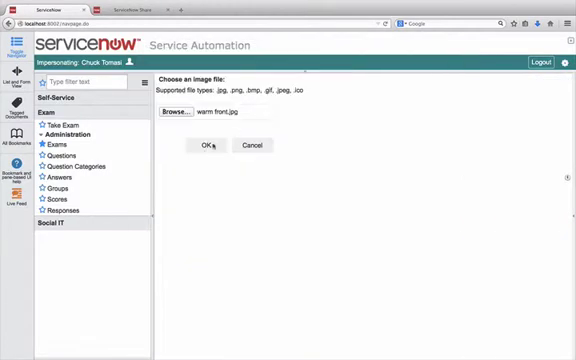
{"action": "left_click", "coordinate": [206, 146]}
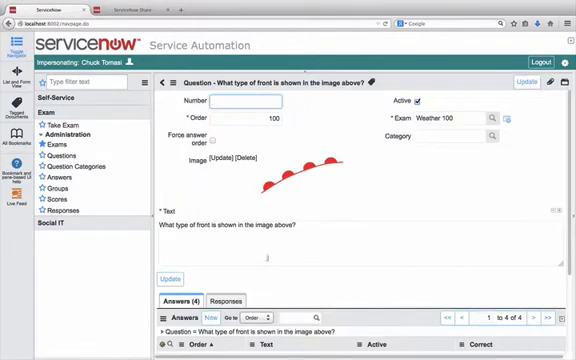
{"action": "scroll", "scroll_direction": "down", "scroll_amount": 3}
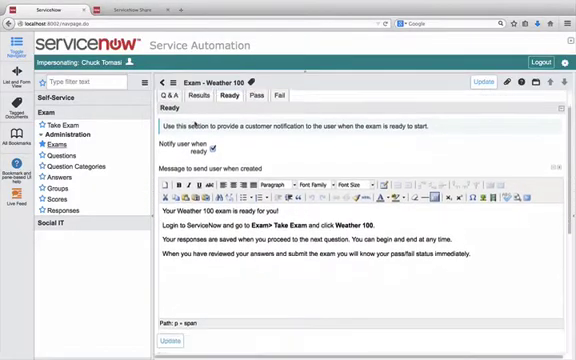
Step: Renumber the seven exam questions by order and show the Users related list
{"action": "scroll", "scroll_direction": "down", "scroll_amount": 3}
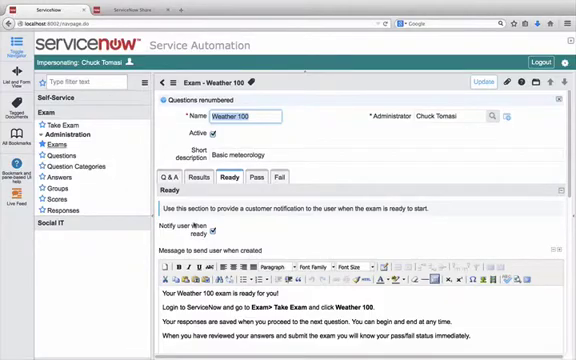
{"action": "scroll", "scroll_direction": "down", "scroll_amount": 3}
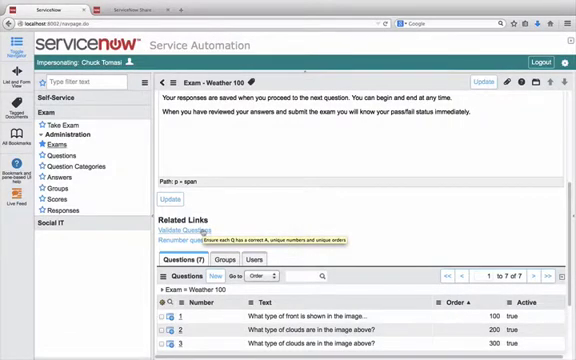
{"action": "left_click", "coordinate": [180, 228]}
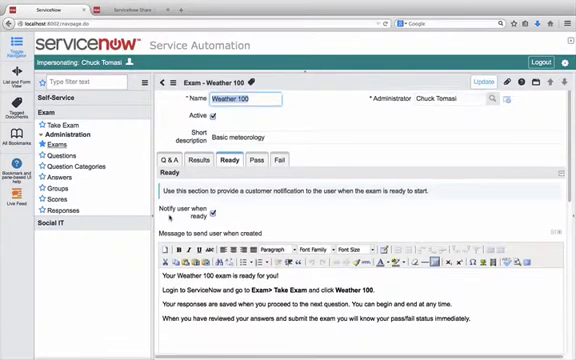
{"action": "left_click", "coordinate": [490, 78]}
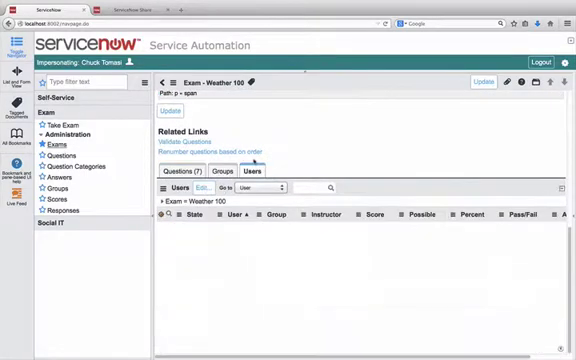
Step: Add Abel Tuter to the Weather 100 exam's Users list and save
{"action": "left_click", "coordinate": [200, 188]}
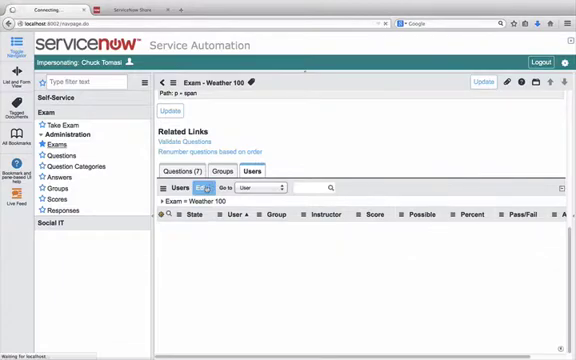
{"action": "left_click", "coordinate": [196, 188]}
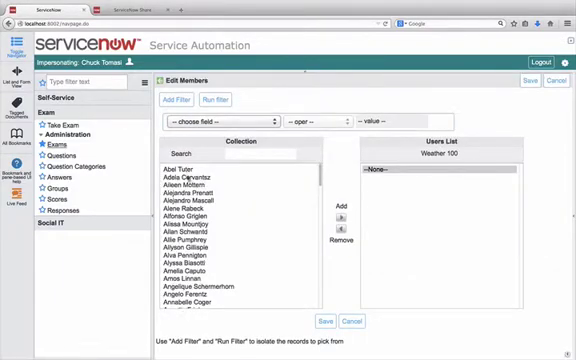
{"action": "left_click", "coordinate": [332, 216]}
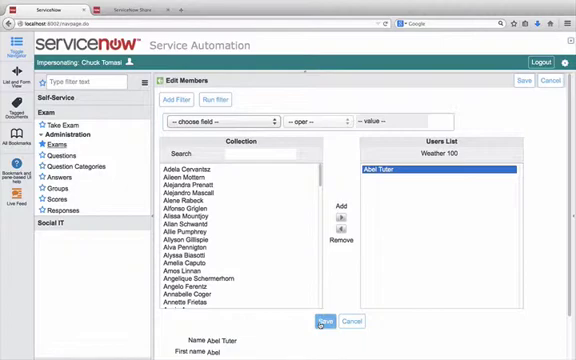
{"action": "left_click", "coordinate": [322, 320]}
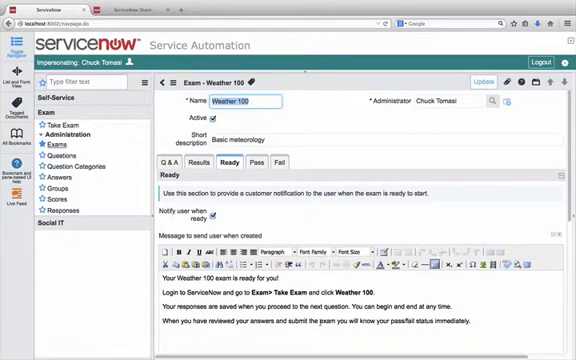
{"action": "scroll", "scroll_direction": "down", "scroll_amount": 3}
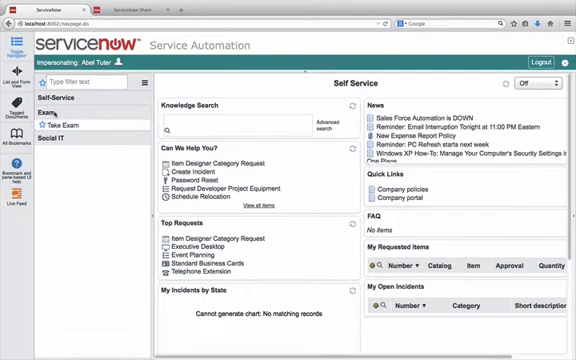
Step: As Abel, start the Weather 100 exam, answer question 1, and return to available exams
{"action": "left_click", "coordinate": [58, 126]}
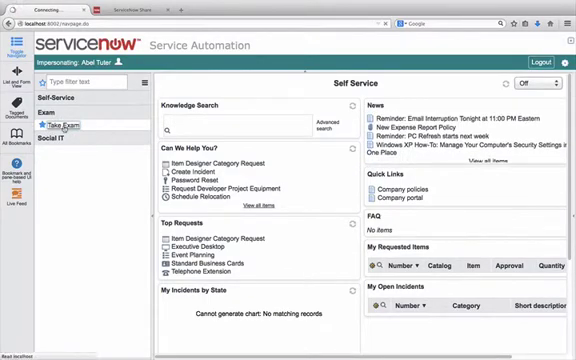
{"action": "left_click", "coordinate": [62, 126]}
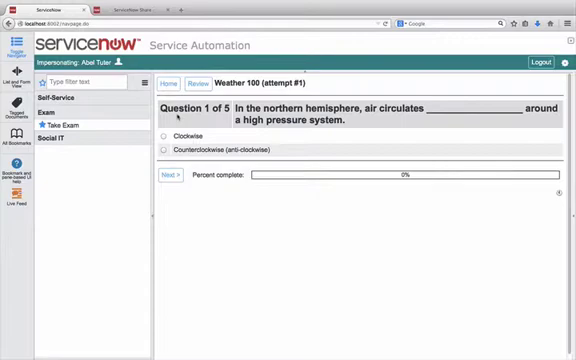
{"action": "left_click", "coordinate": [168, 152]}
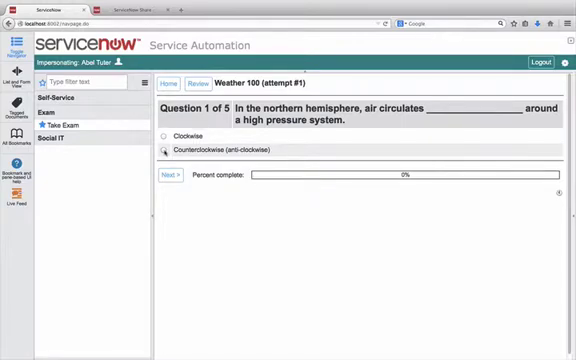
{"action": "left_click", "coordinate": [160, 176]}
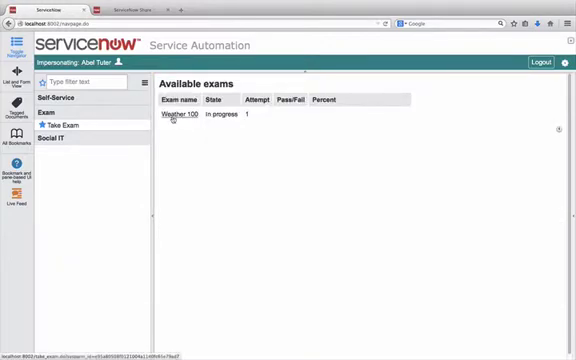
Step: Resume Weather 100, answer the remaining questions, review, submit and confirm for a 100% pass
{"action": "left_click", "coordinate": [172, 124]}
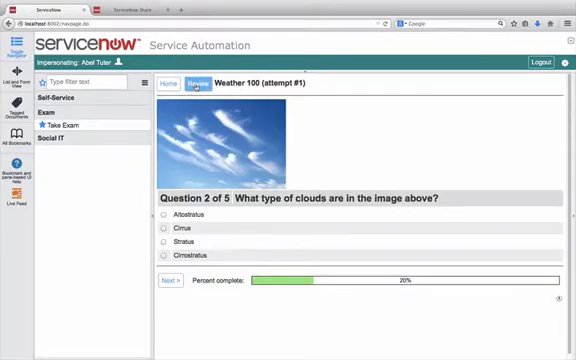
{"action": "left_click", "coordinate": [194, 84]}
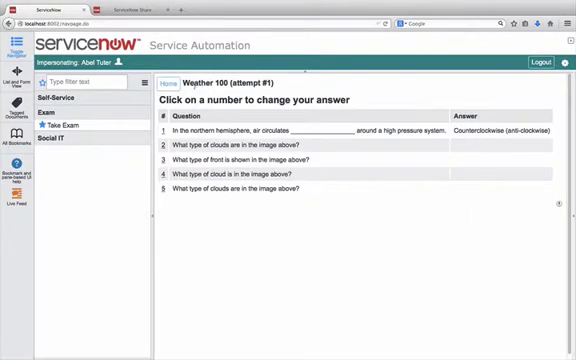
{"action": "left_click", "coordinate": [168, 132]}
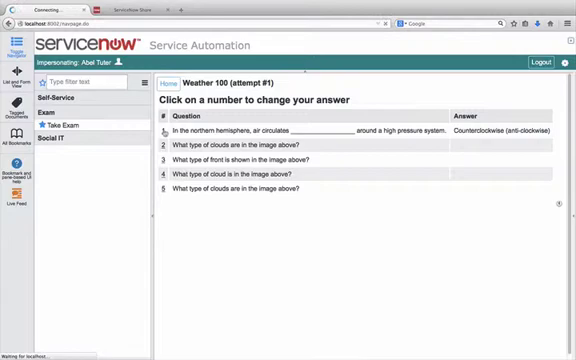
{"action": "left_click", "coordinate": [172, 132]}
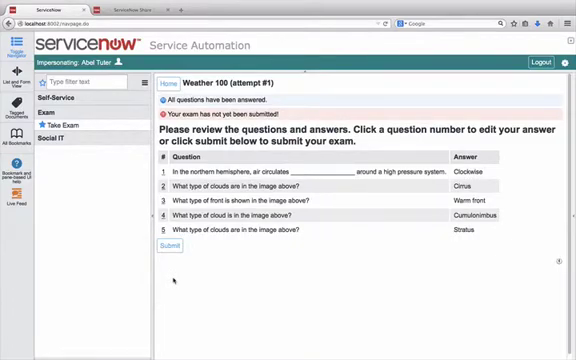
{"action": "left_click", "coordinate": [168, 244]}
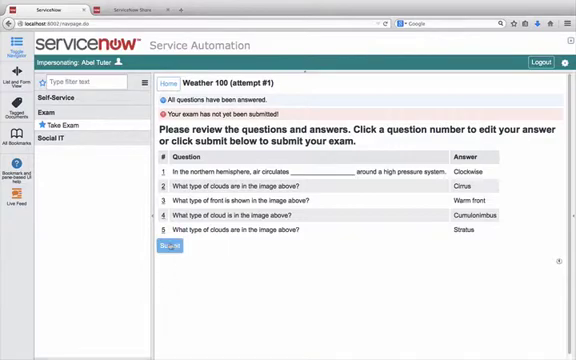
{"action": "left_click", "coordinate": [160, 240]}
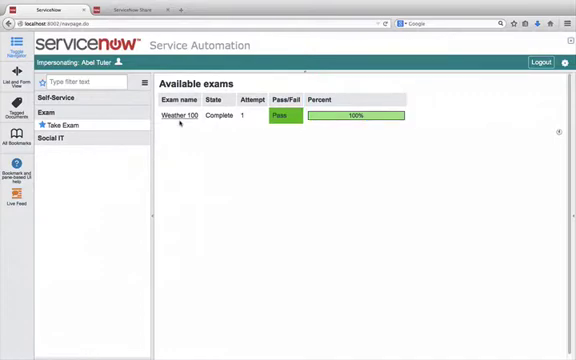
{"action": "left_click", "coordinate": [184, 122]}
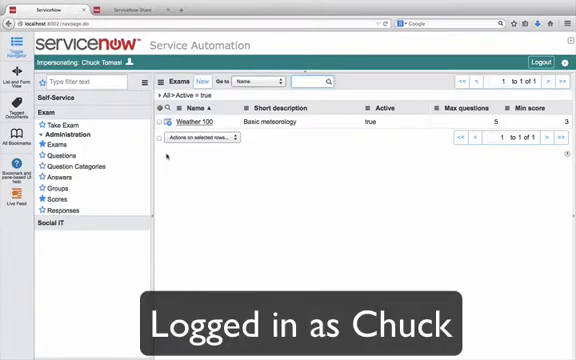
Step: Review Abel Tuter's Weather 100 score record and responses, then impersonate the failing student
{"action": "left_click", "coordinate": [44, 200]}
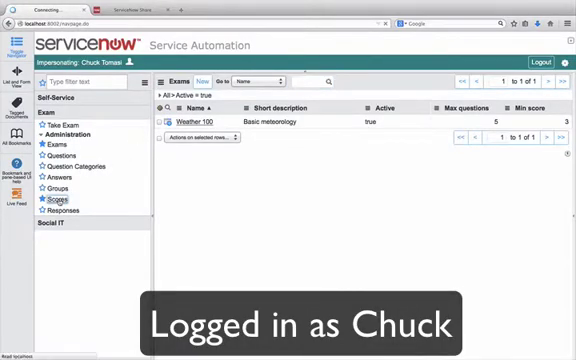
{"action": "left_click", "coordinate": [64, 200]}
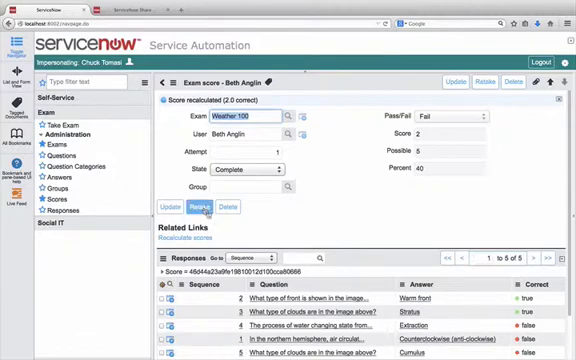
{"action": "left_click", "coordinate": [192, 206]}
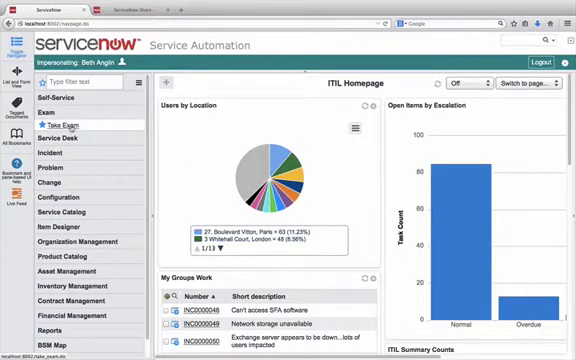
{"action": "left_click", "coordinate": [66, 124]}
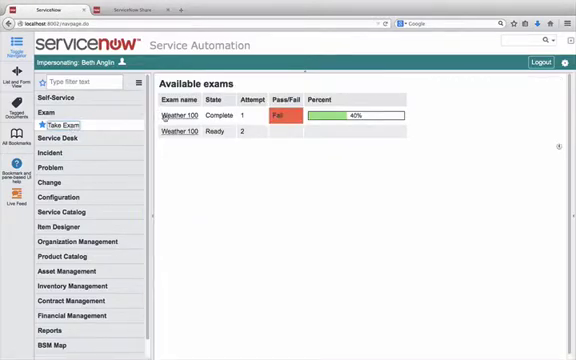
{"action": "left_click", "coordinate": [180, 120]}
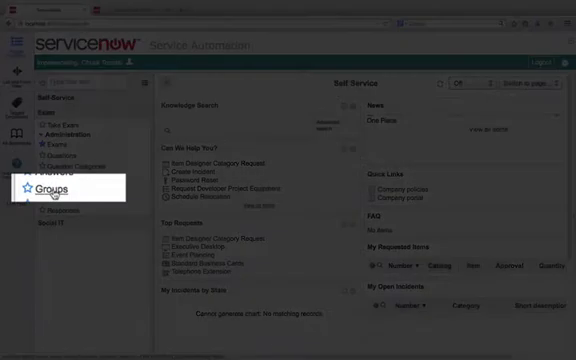
Step: Add eight student members to the Weather Users 1 group and save
{"action": "left_click", "coordinate": [46, 190]}
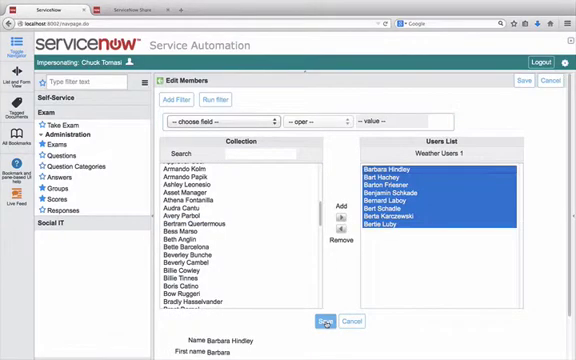
{"action": "left_click", "coordinate": [324, 322]}
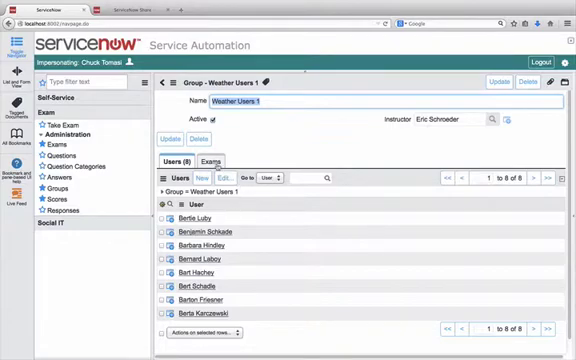
Step: Add Weather 100 to the Weather Users 1 group's Exams list, leaving it pending
{"action": "left_click", "coordinate": [226, 156]}
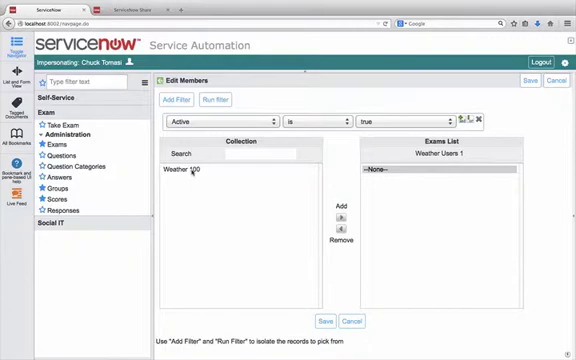
{"action": "left_click", "coordinate": [338, 206]}
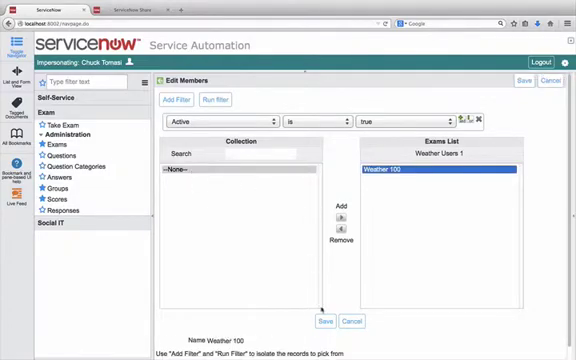
{"action": "left_click", "coordinate": [320, 320]}
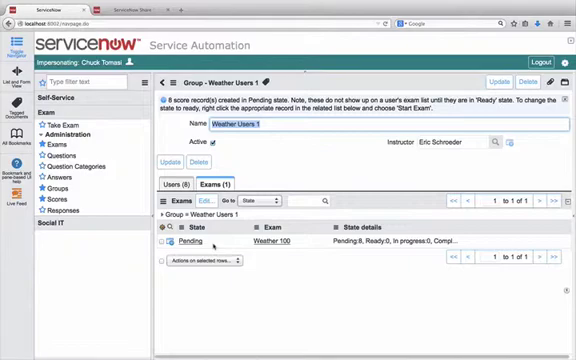
{"action": "right_click", "coordinate": [186, 240]}
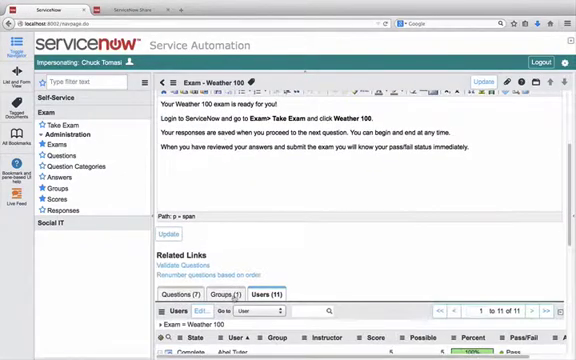
Step: Move from the Weather 100 exam record to the Sample Data slide
{"action": "left_click", "coordinate": [230, 292]}
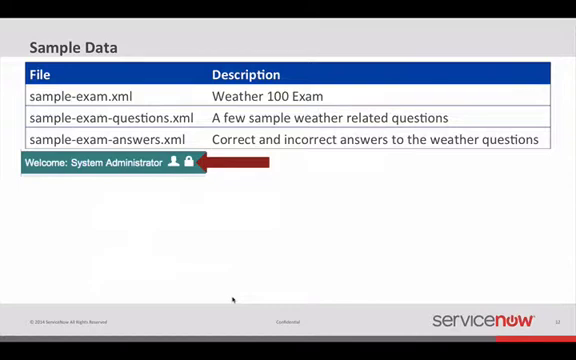
Step: Advance the Sample Data slide to reveal the security_admin elevated privilege prompt
{"action": "left_click", "coordinate": [172, 162]}
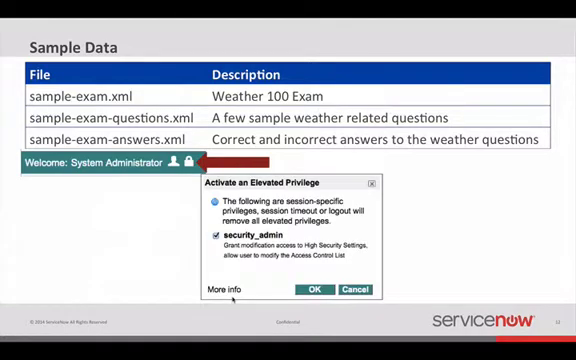